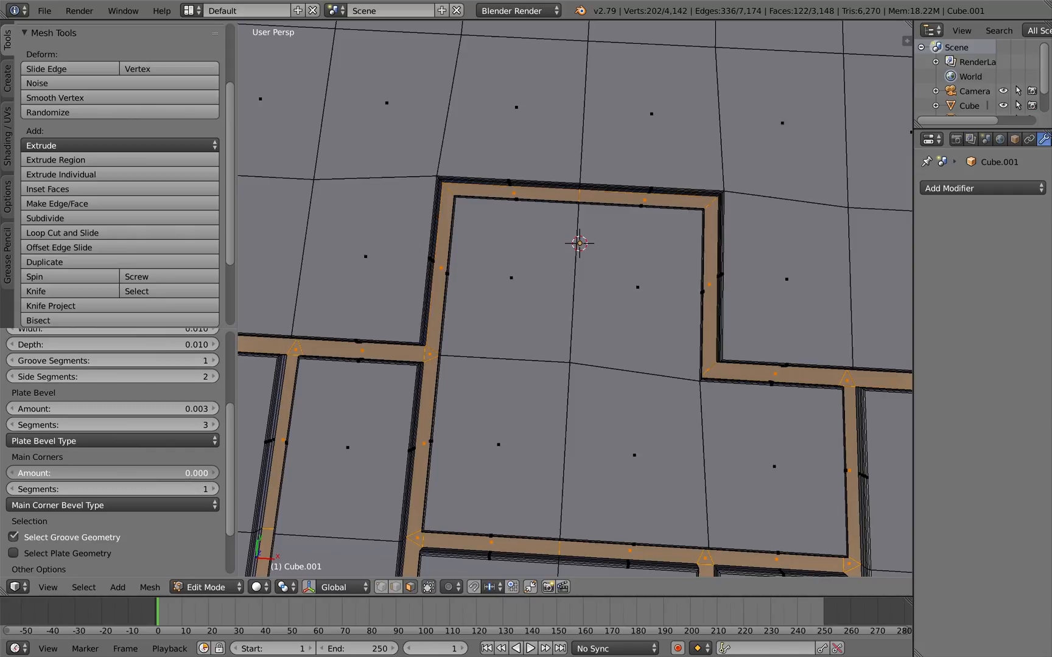
Round the plates' main corners to 20.000 with 13 segments and drop the plate bevel to 0, 1 segment.
left_click(111, 472)
type("20.000")
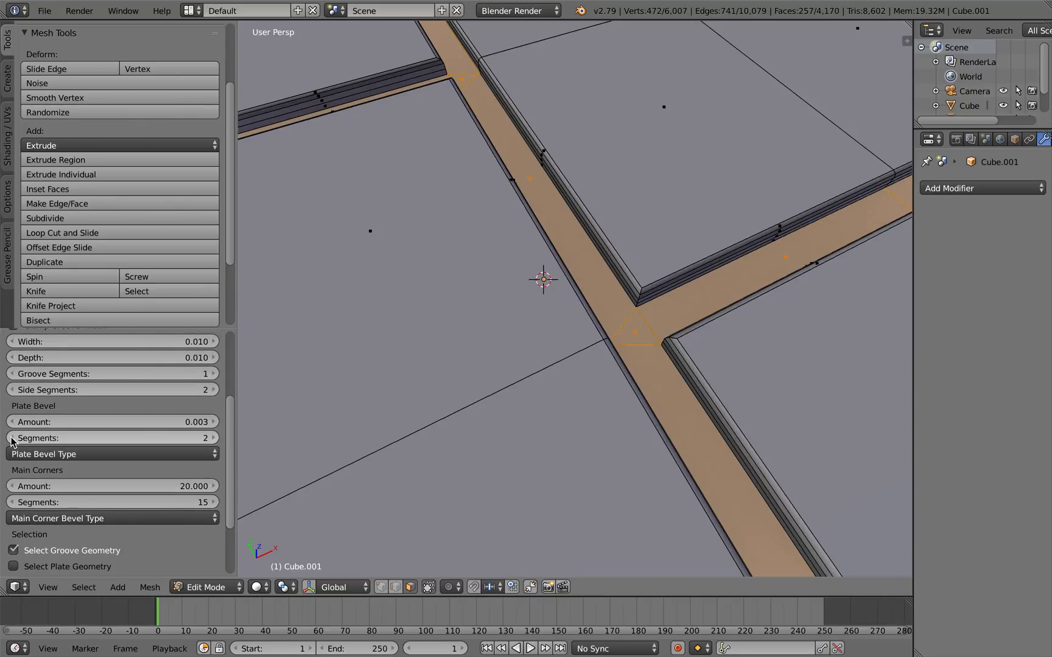
left_click(13, 439)
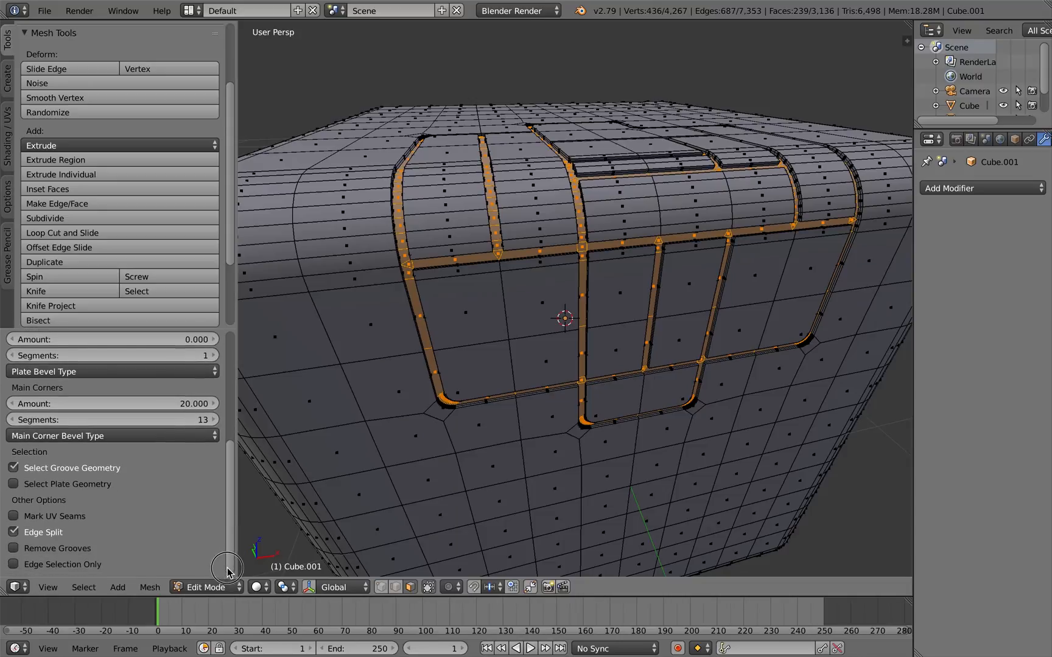
Uncheck Edge Split under Other Options so the grooves have single-segment sides.
left_click(14, 532)
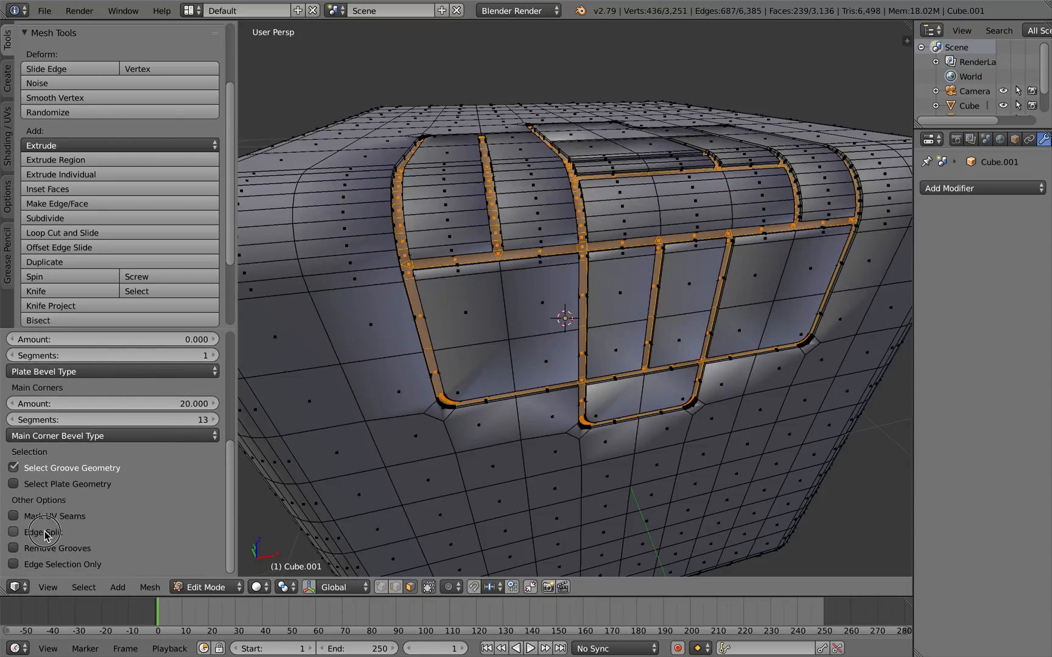
left_click(15, 532)
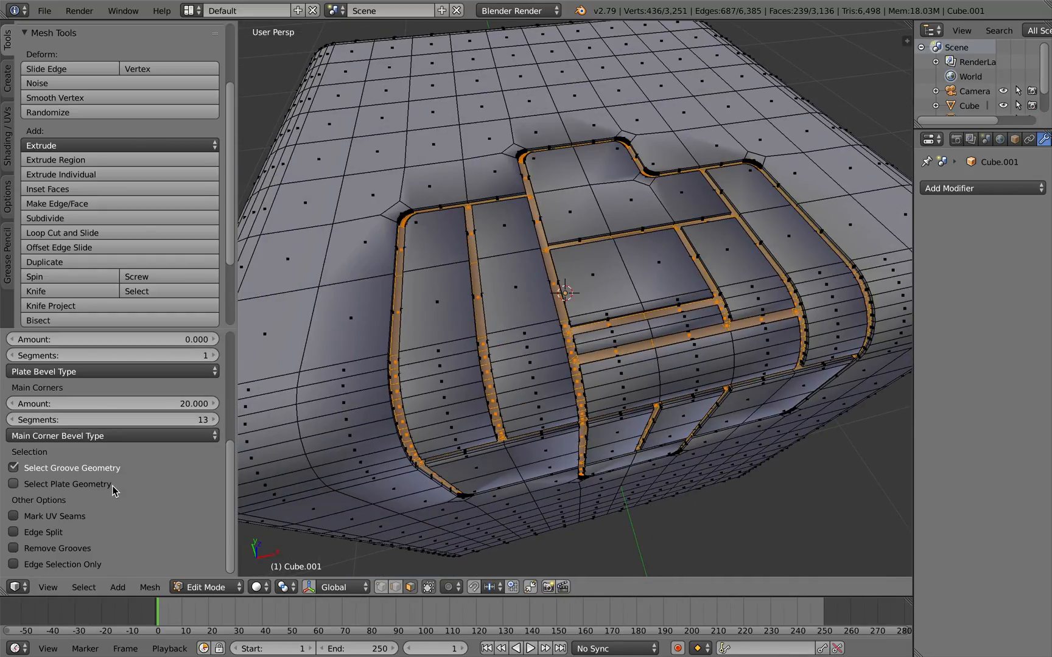
left_click(14, 532)
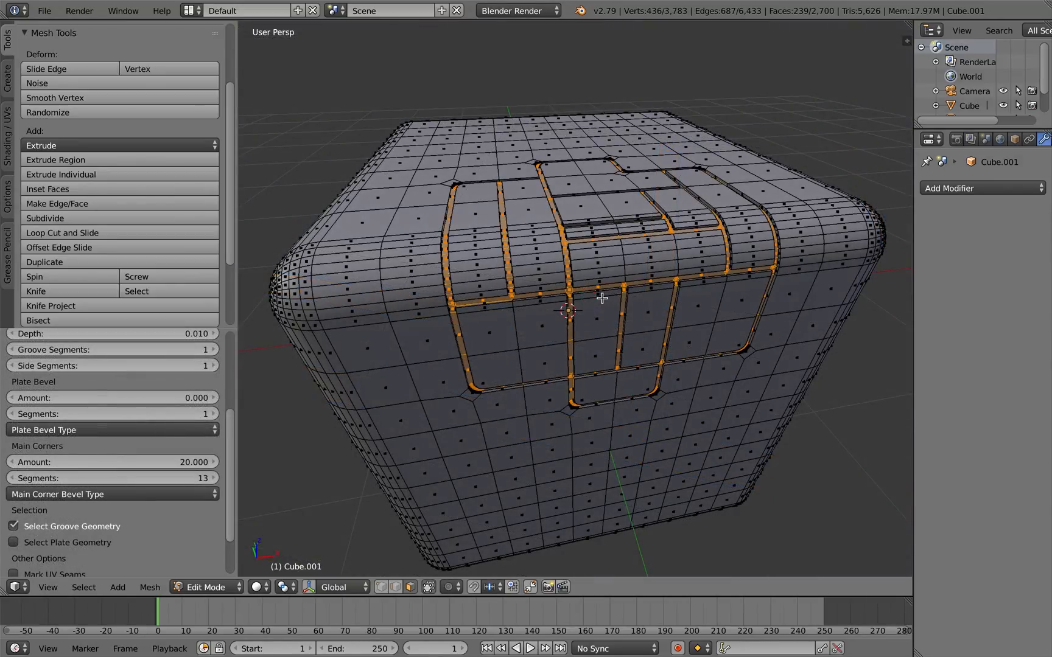
left_click(207, 586)
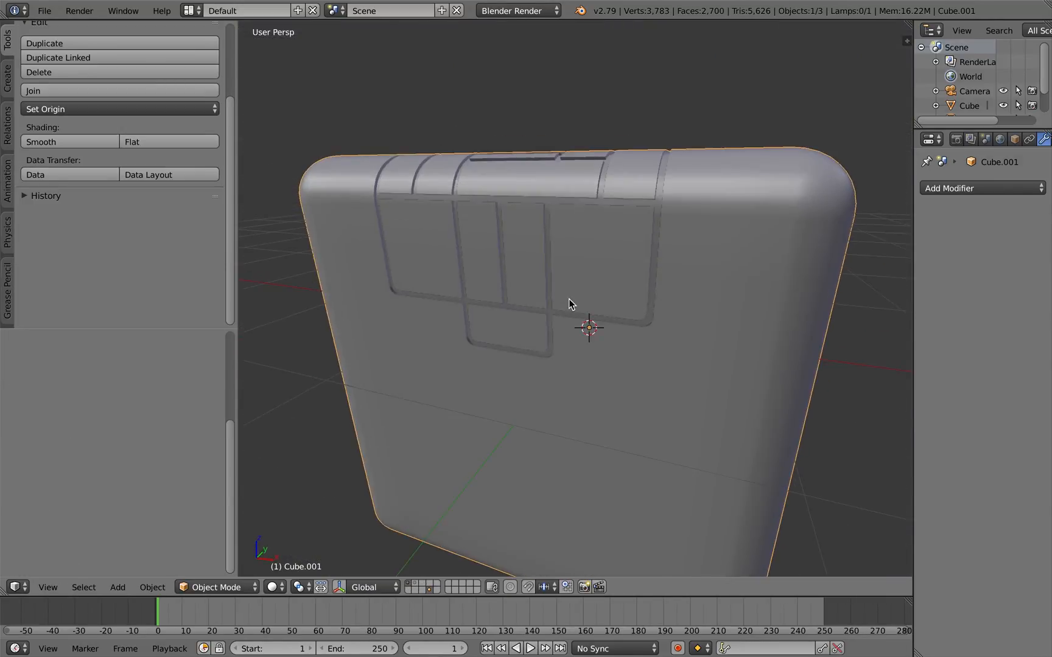
left_click_drag(570, 303, 581, 315)
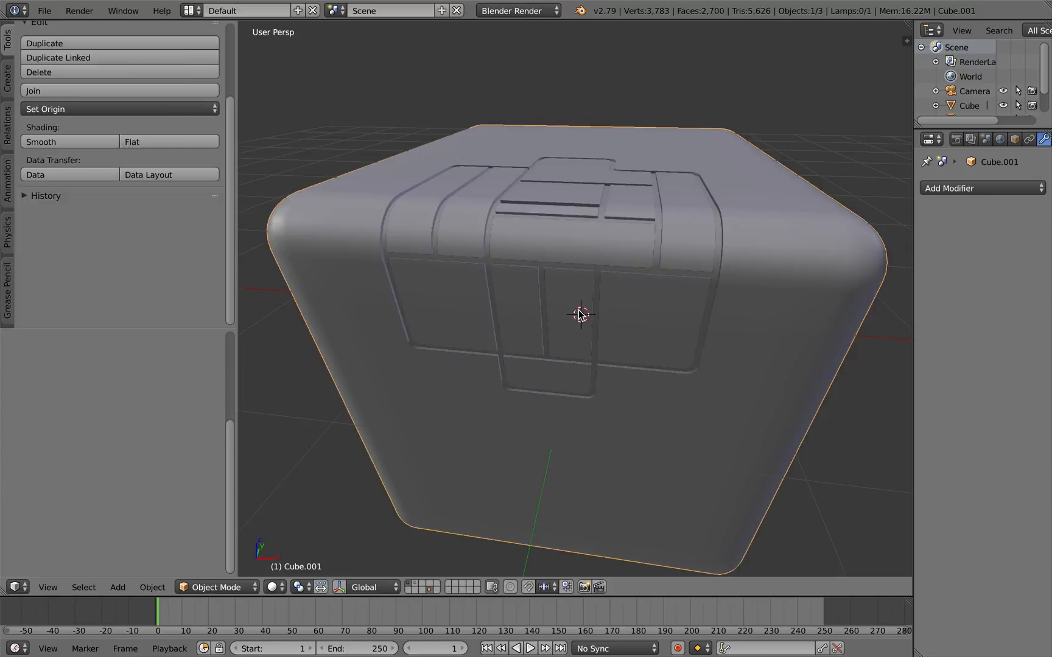
key("Tab")
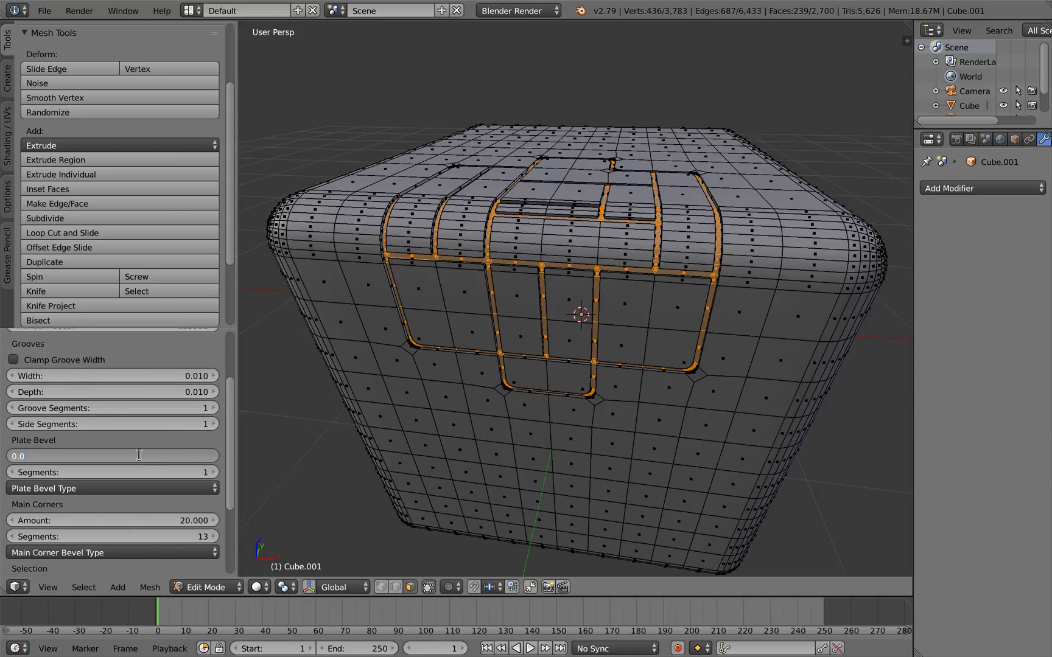
Set Plate Bevel Amount to 0.005 and inspect the crisper grooves on the smoothed cube.
type("0.005")
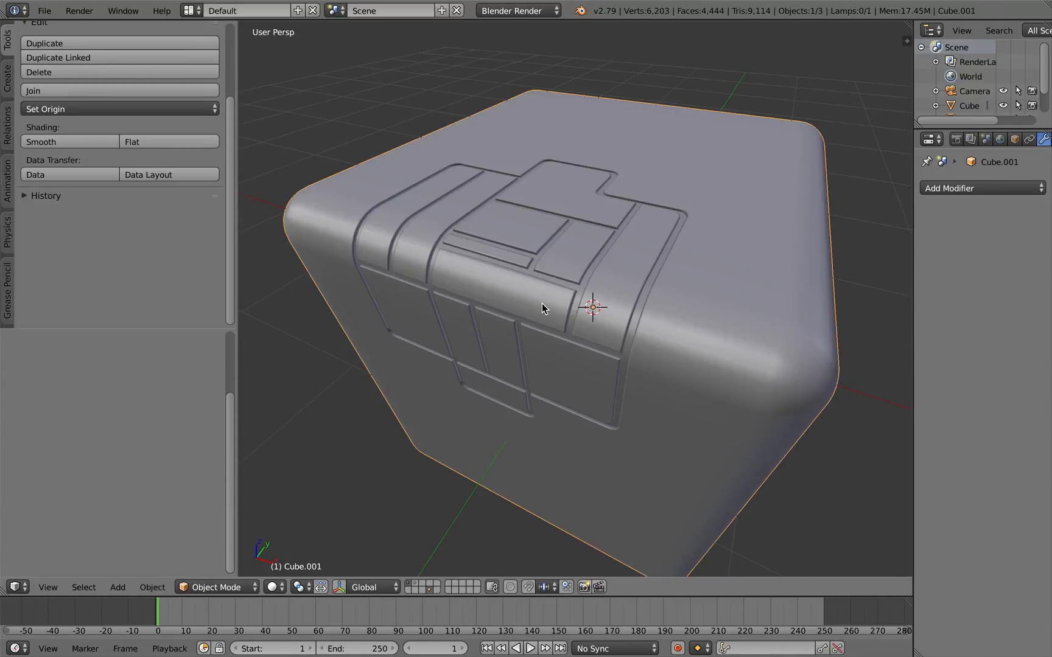
left_click_drag(543, 308, 527, 293)
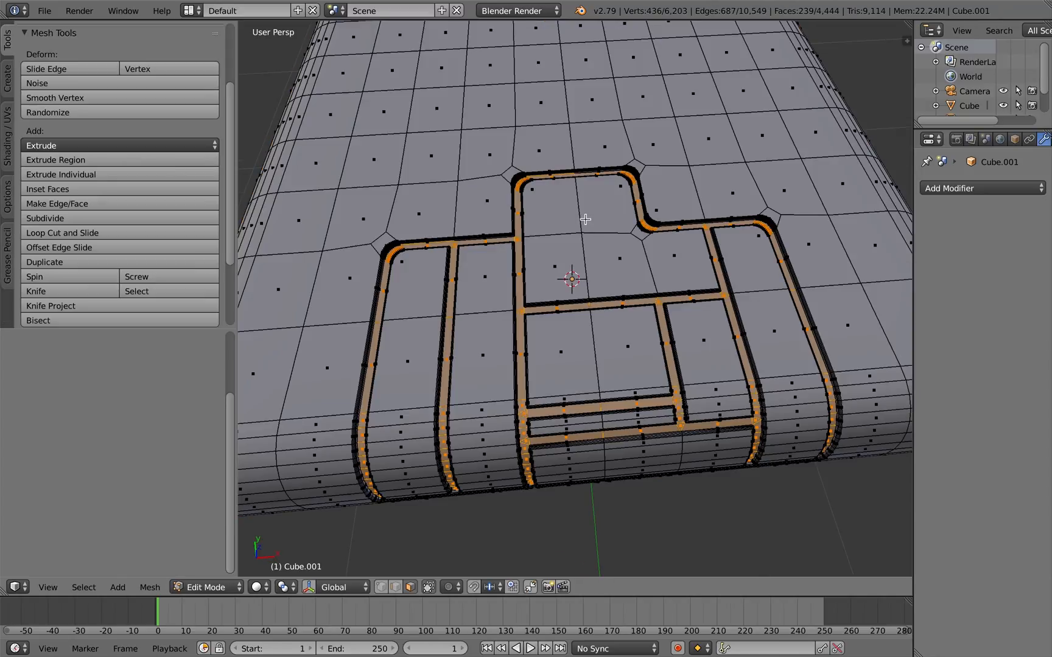
mouse_move(638, 291)
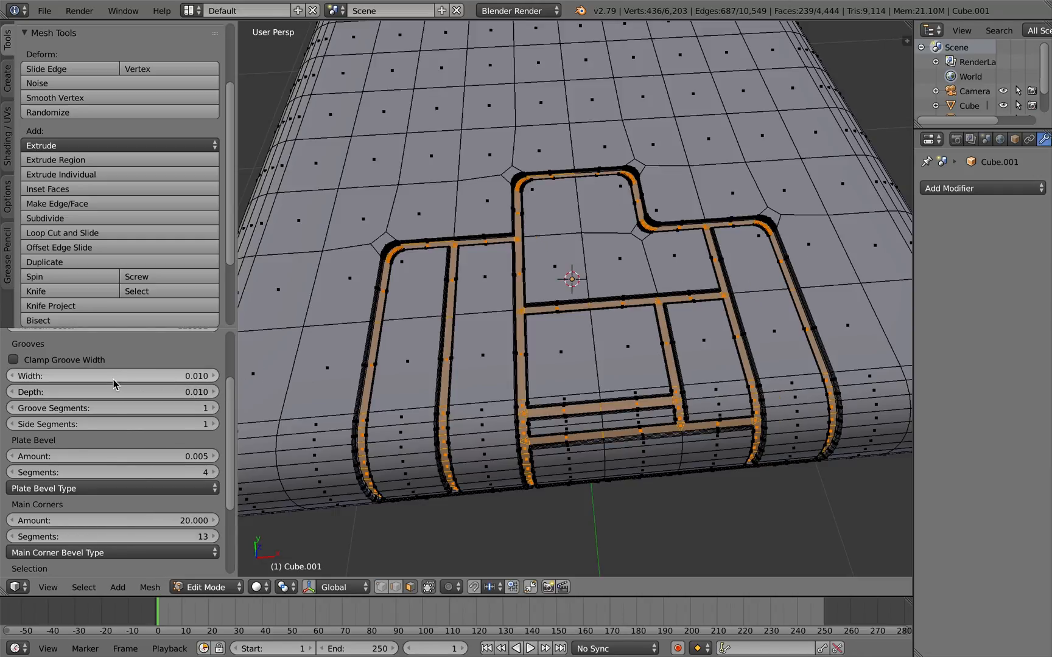
Keep the 0.005 plate bevel and spread it over 4 segments.
left_click(113, 375)
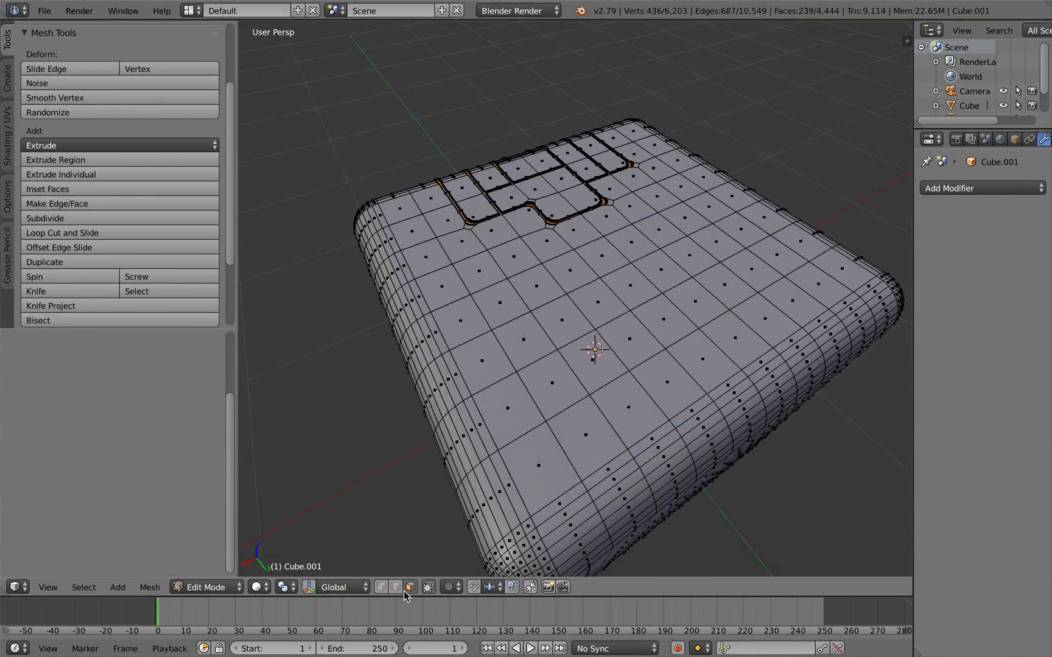
Switch to face select to pick a new grid of faces on the cube's top.
left_click(393, 587)
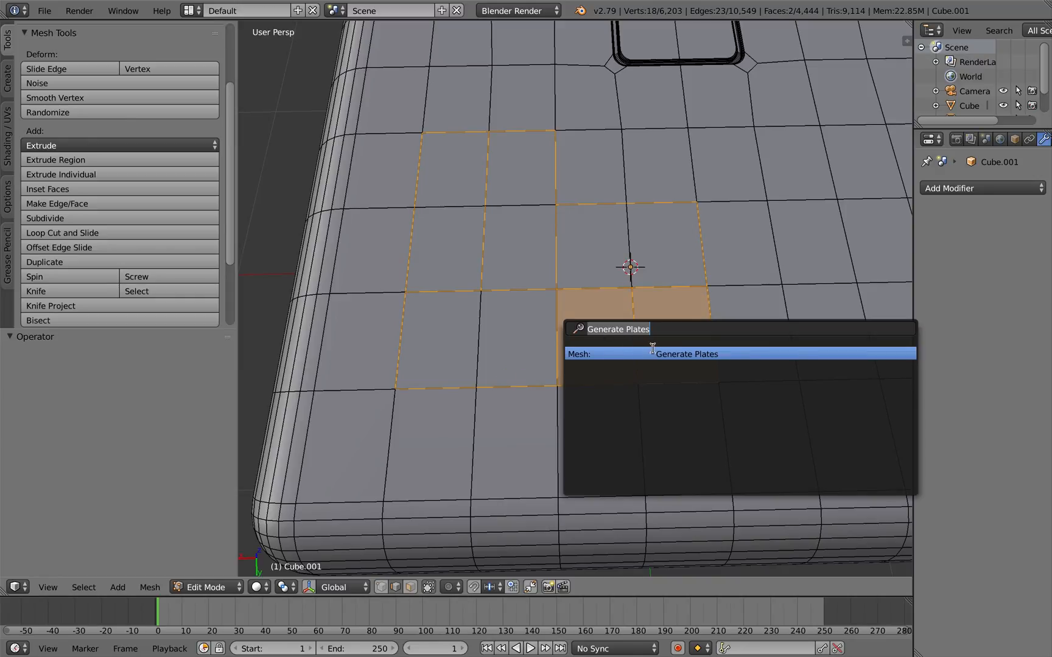
Generate plates on the new face patch with Mark UV Seams enabled along the grooves.
left_click(684, 353)
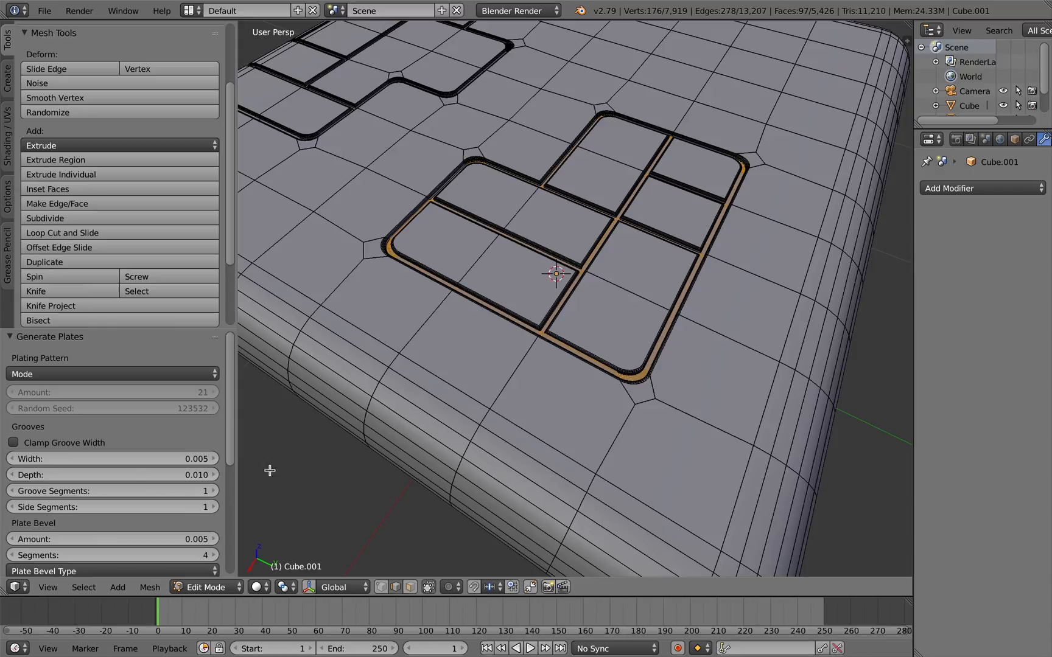
scroll("down", 3)
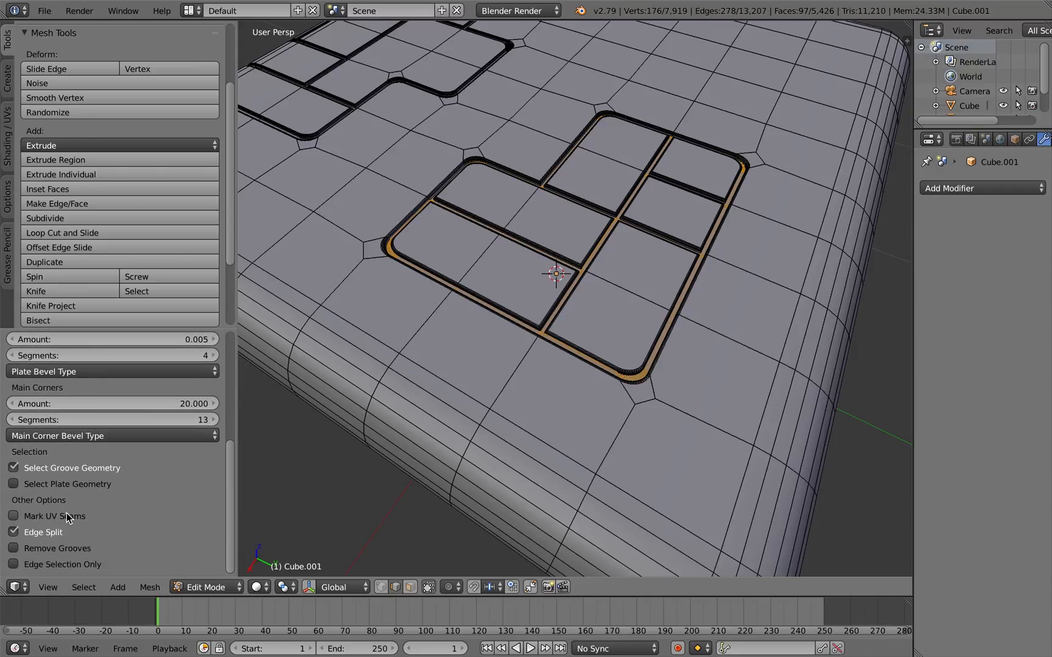
left_click(14, 516)
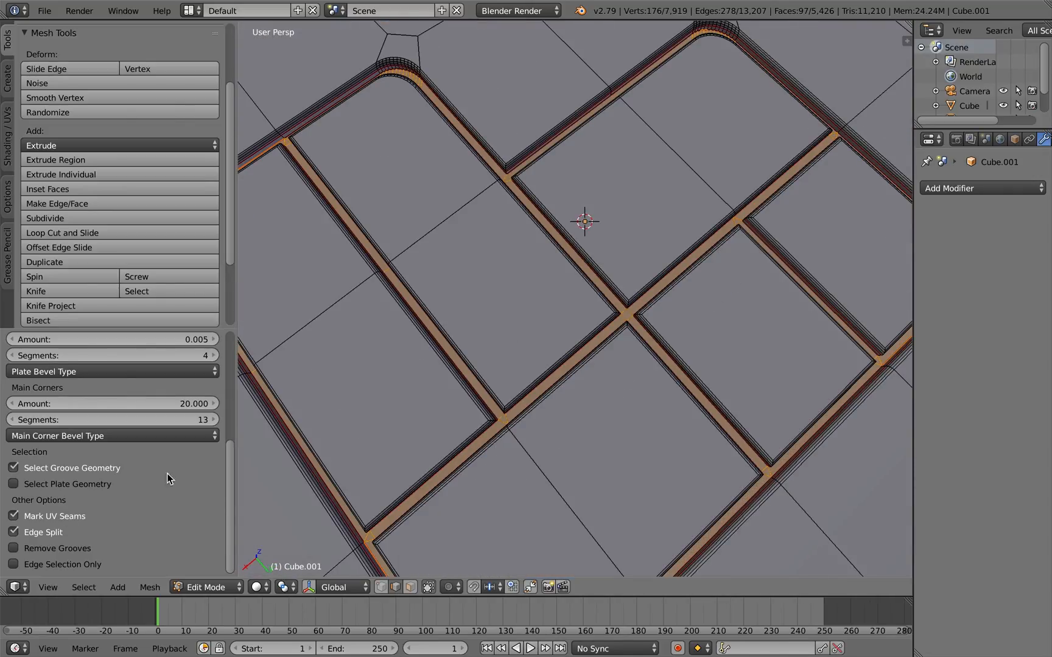
scroll("down", 3)
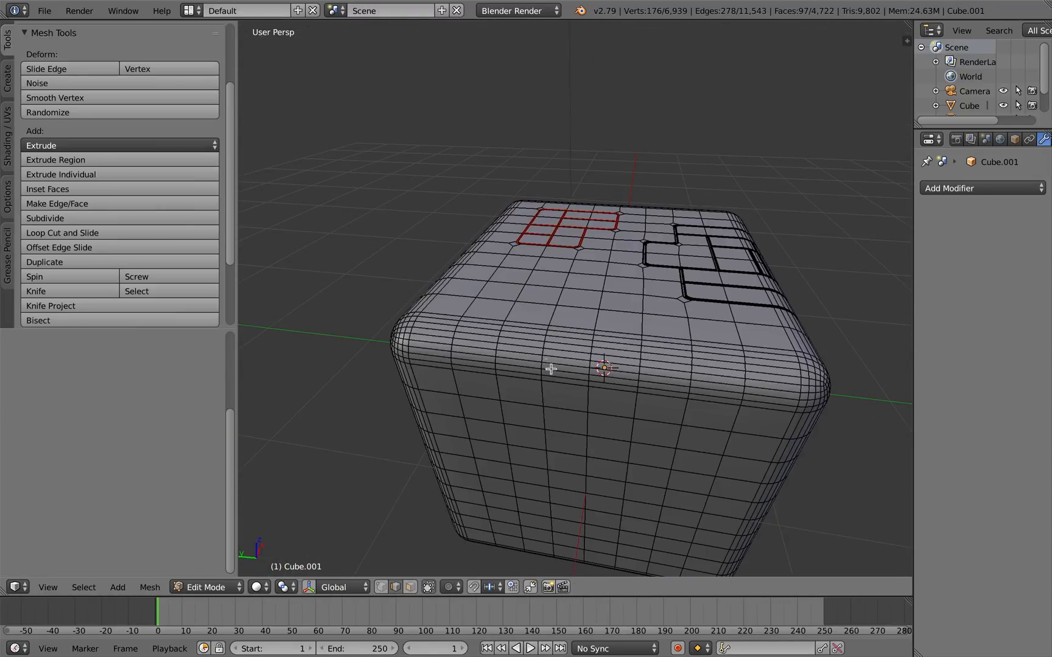
Select the face band over the cube's top-front edge and generate a single plate on it.
left_click(411, 586)
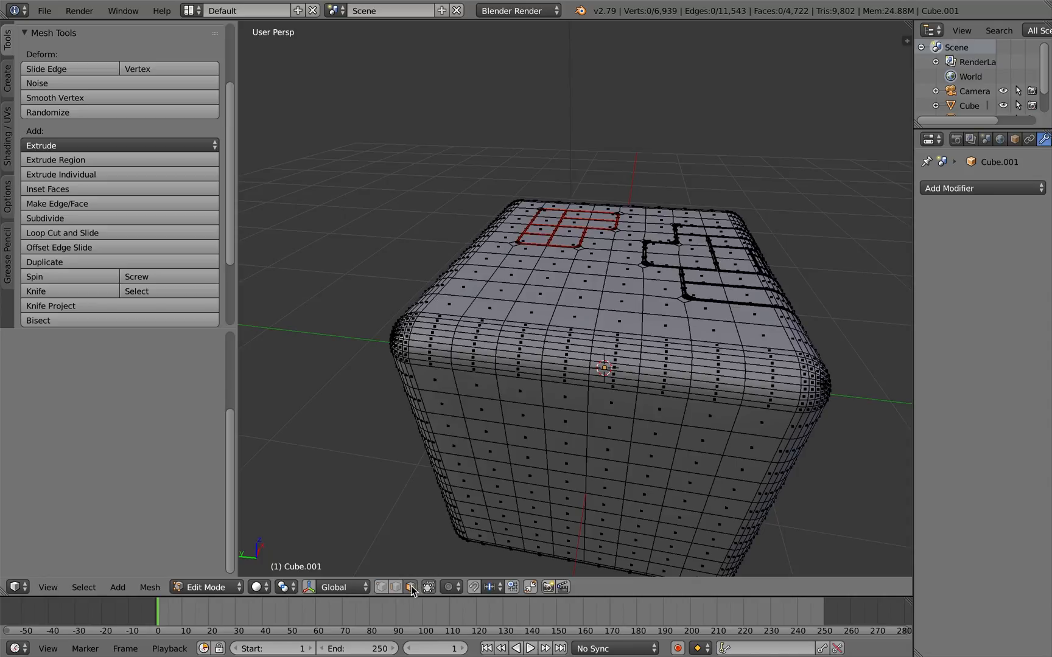
left_click(665, 381)
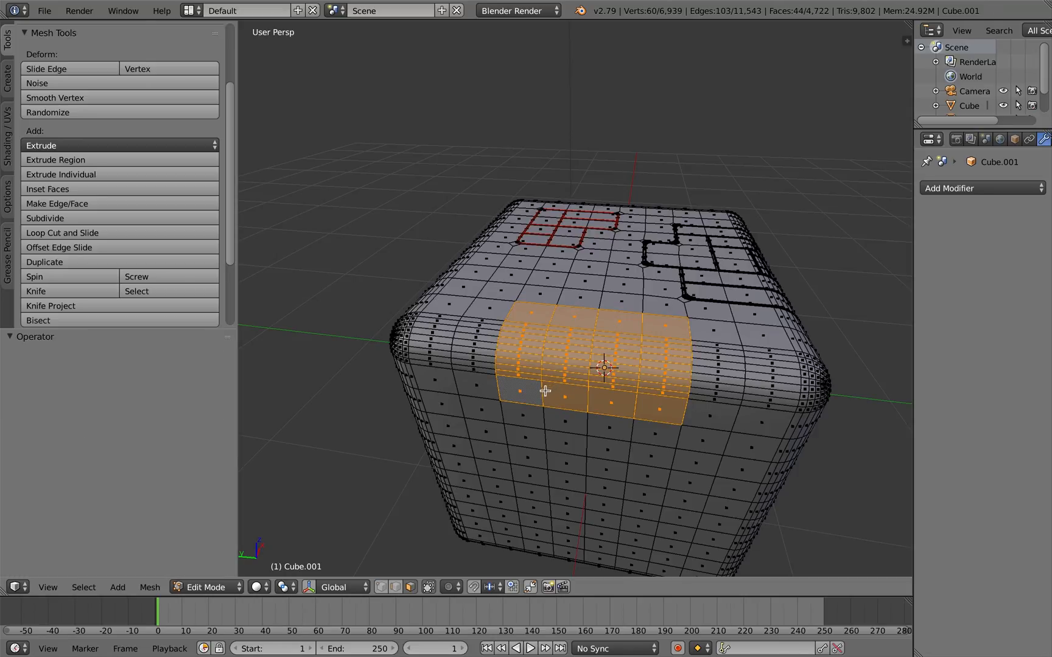
left_click(580, 396)
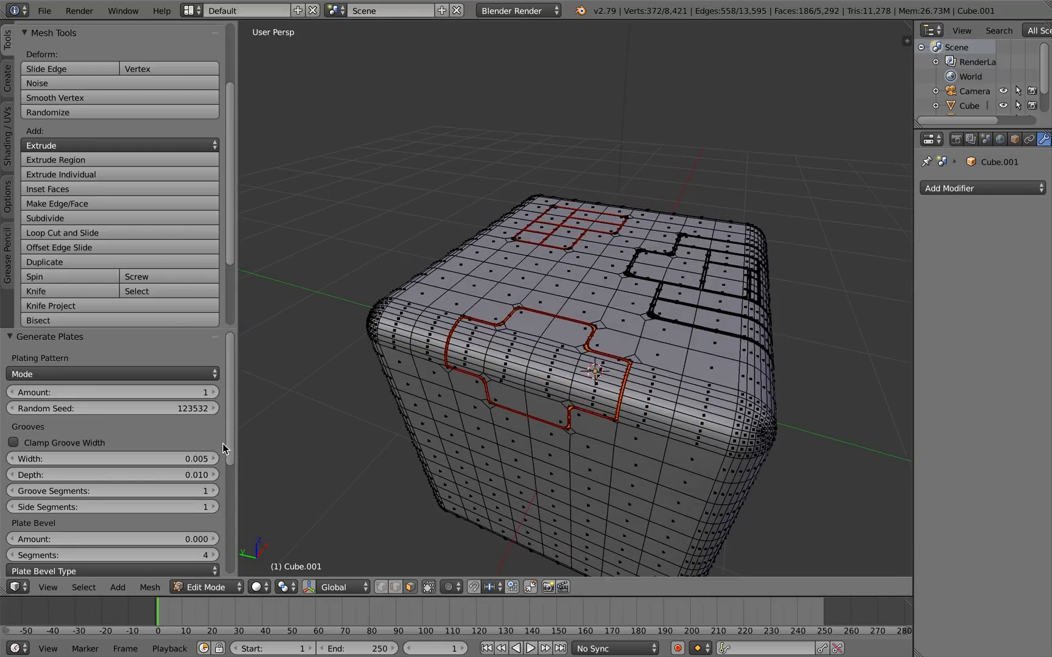
Set the edge-wrapping plate's bevel to 0.005 and preview it in Object Mode before returning to Edit.
scroll("down", 3)
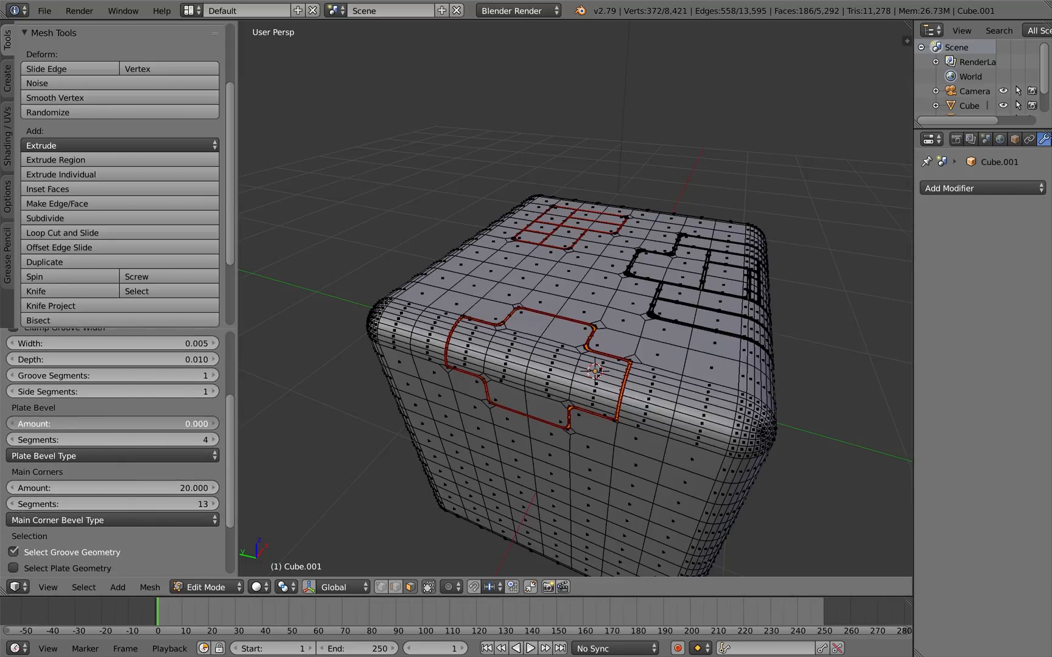
left_click(112, 423)
type("0.005")
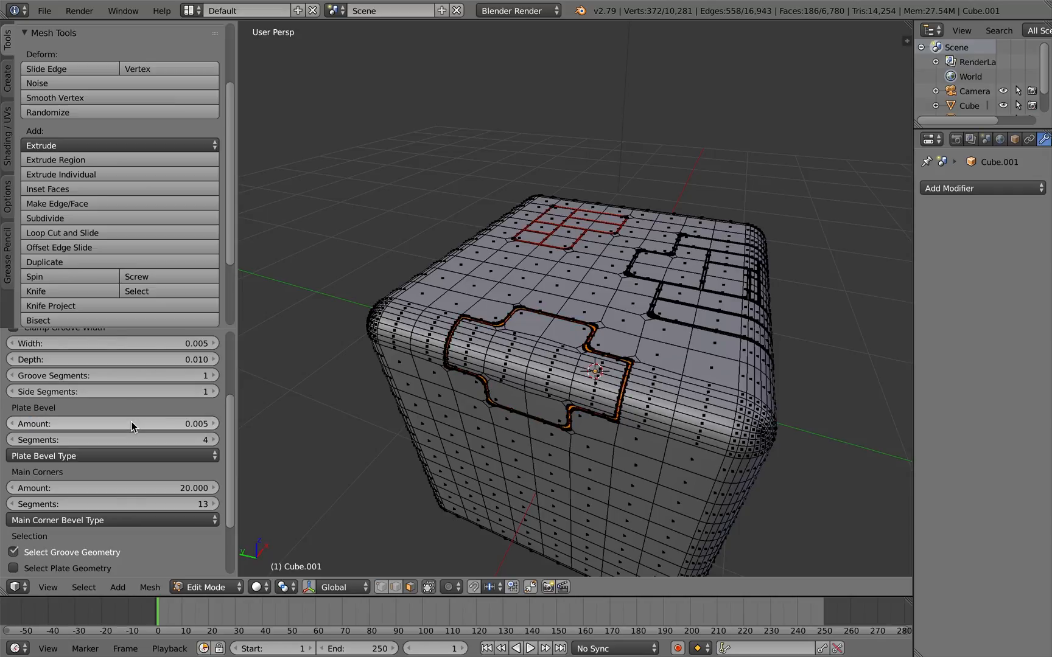
mouse_move(555, 398)
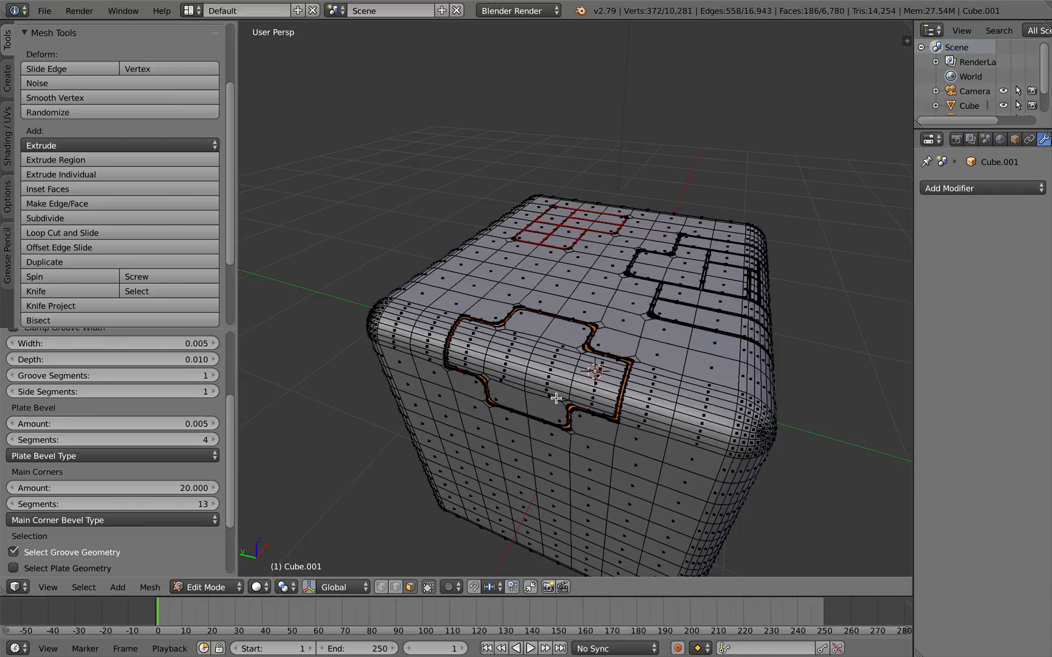
left_click(204, 587)
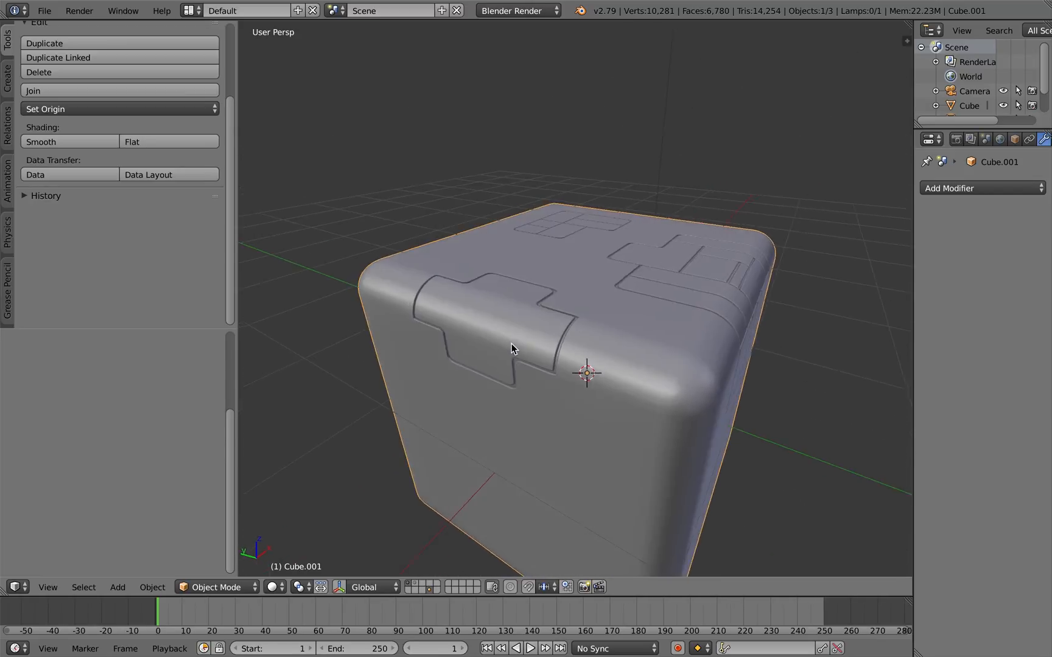
key("Tab")
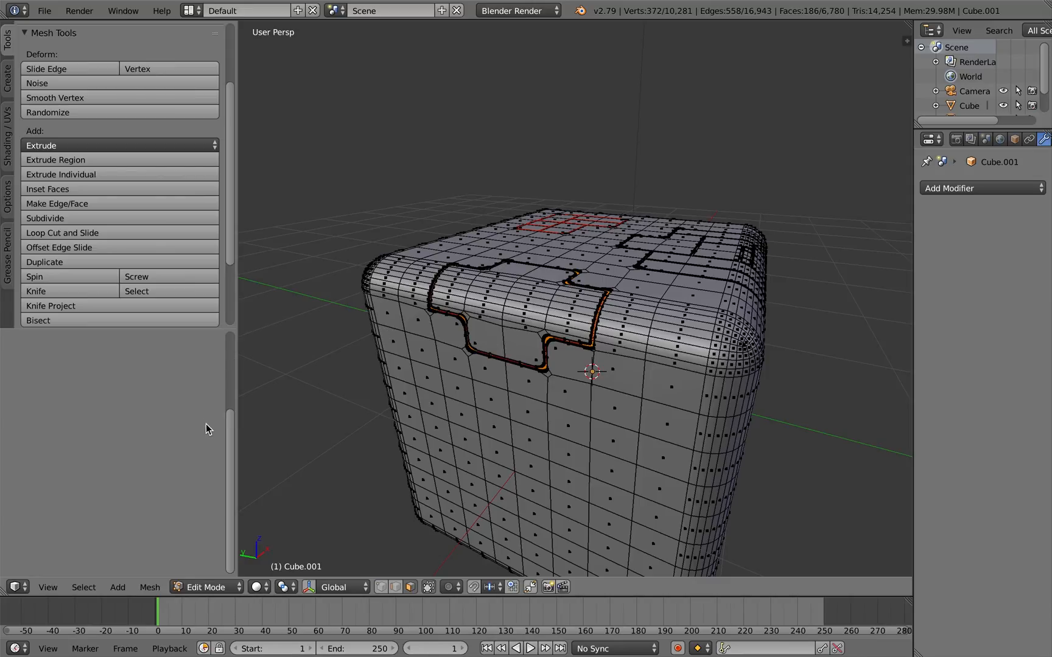